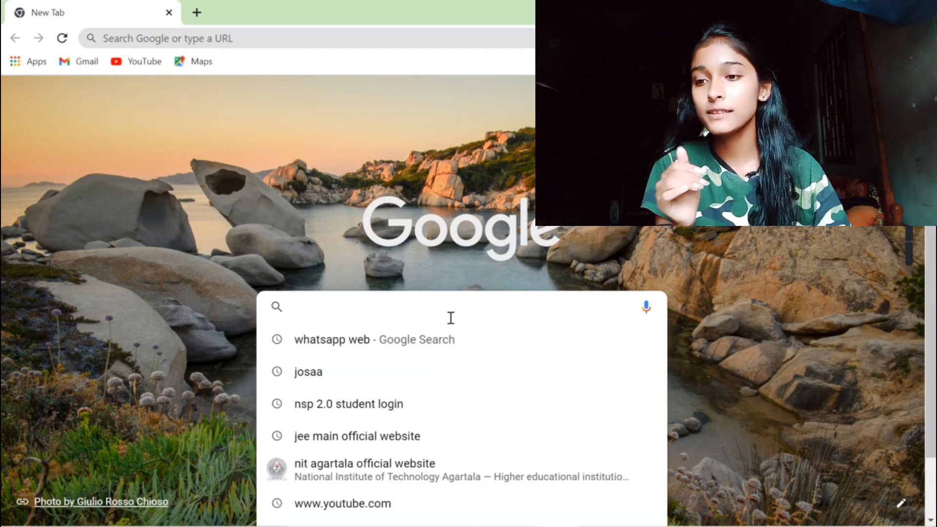
Reach josaa.nic.in from a Google search for 'josaa' and scroll to the Mock Allocation link
click(308, 371)
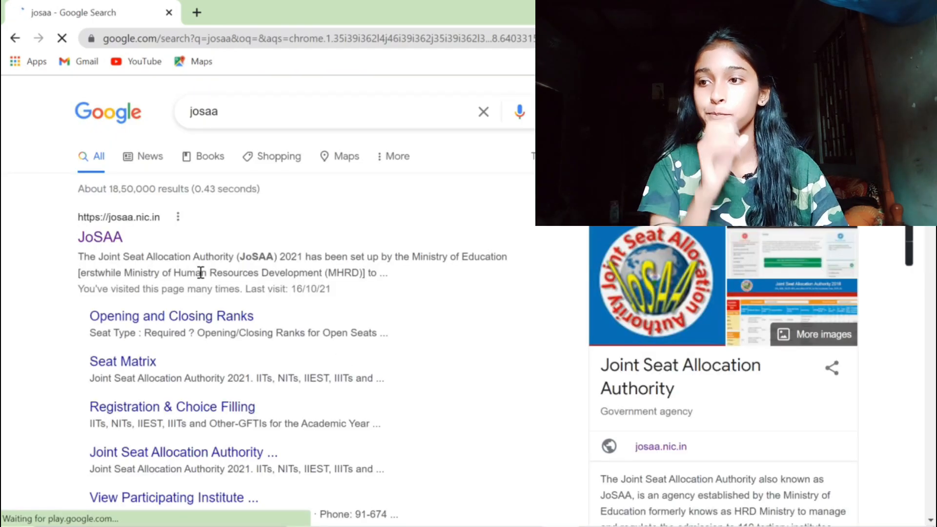
click(100, 237)
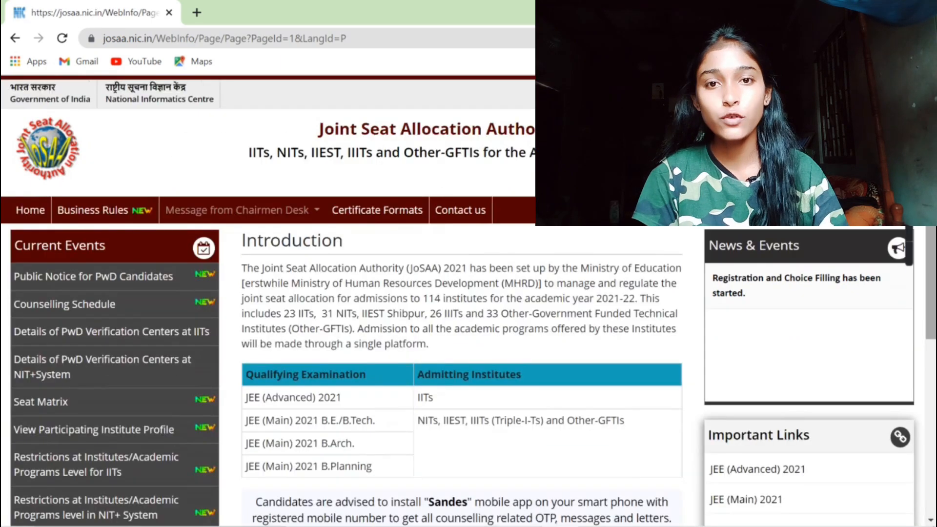
scroll(down, 3)
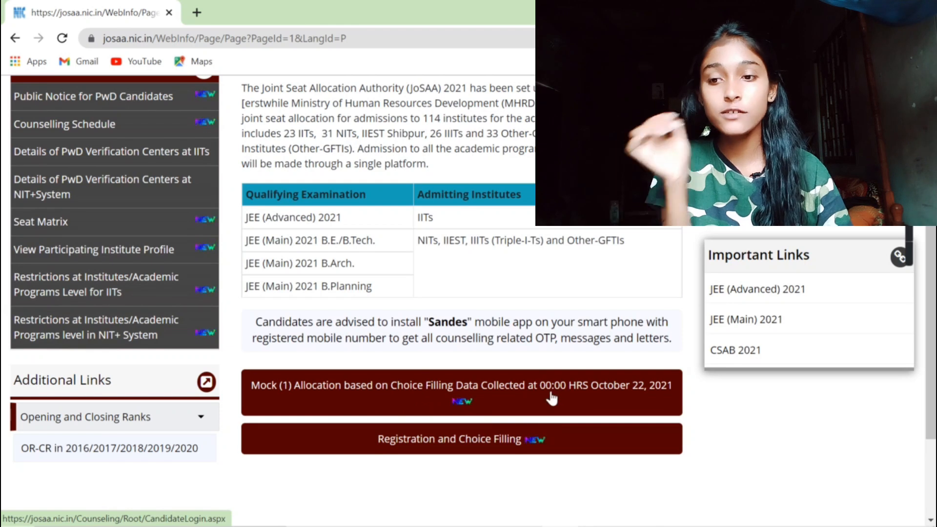
mouse_move(507, 279)
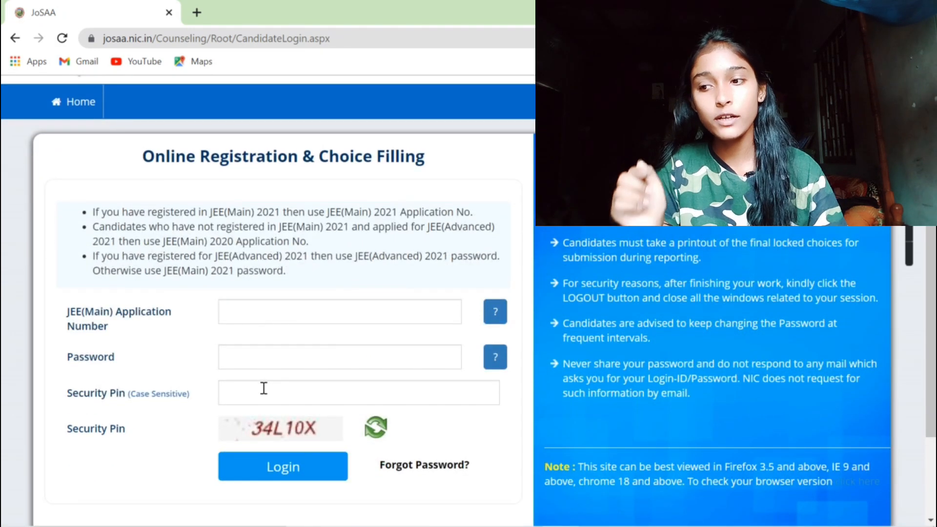
click(339, 311)
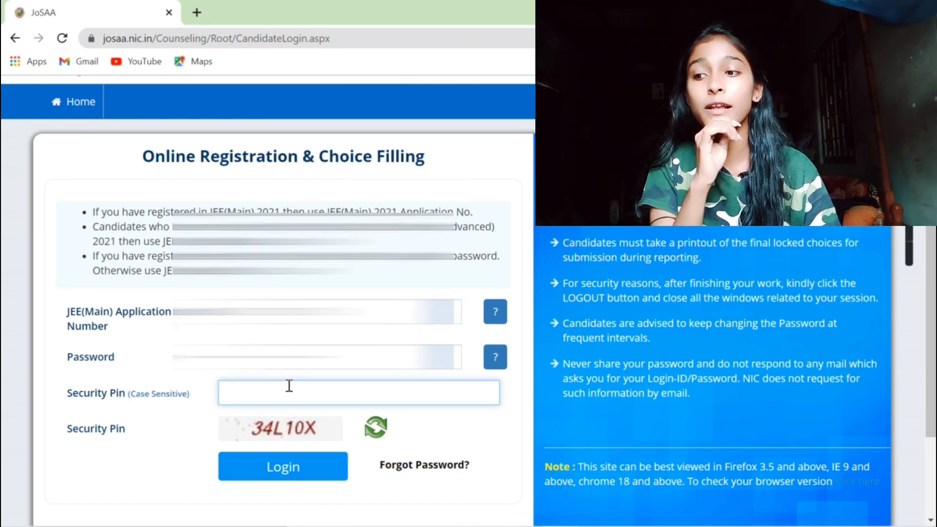
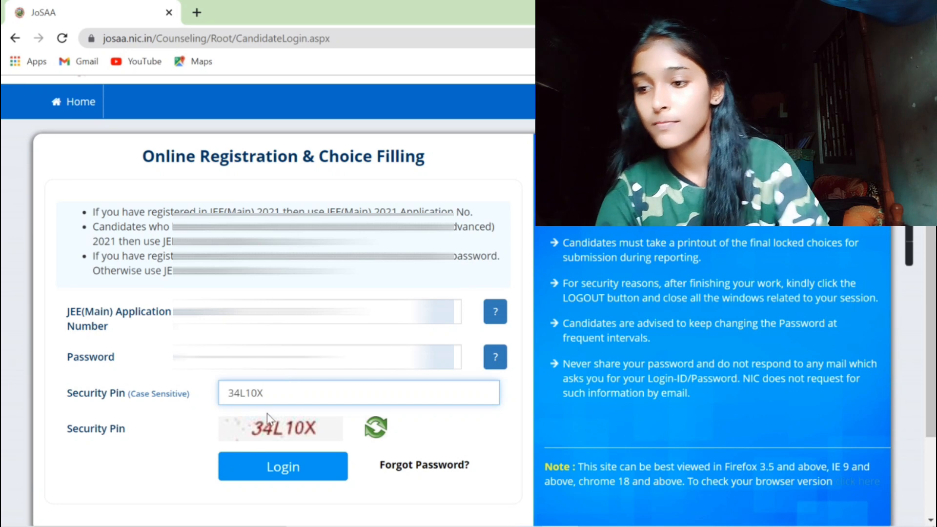
click(283, 466)
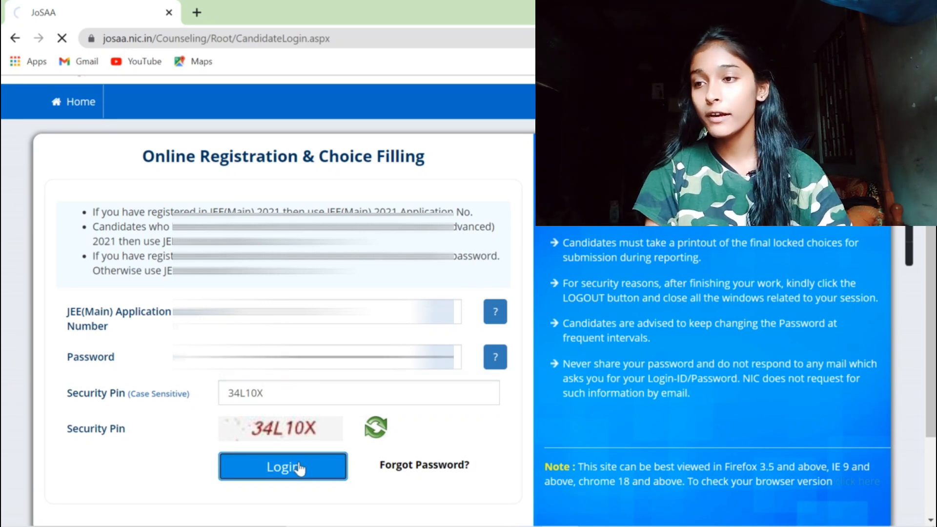
click(283, 466)
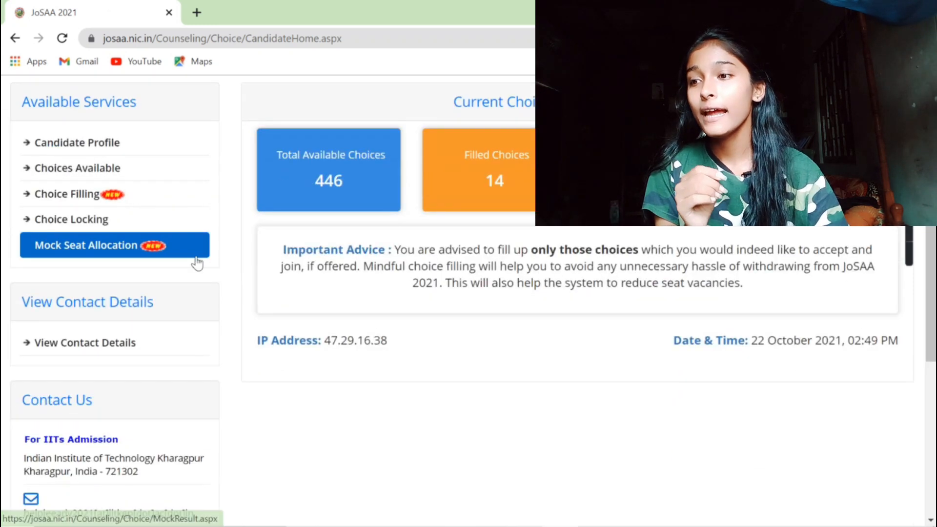
mouse_move(194, 254)
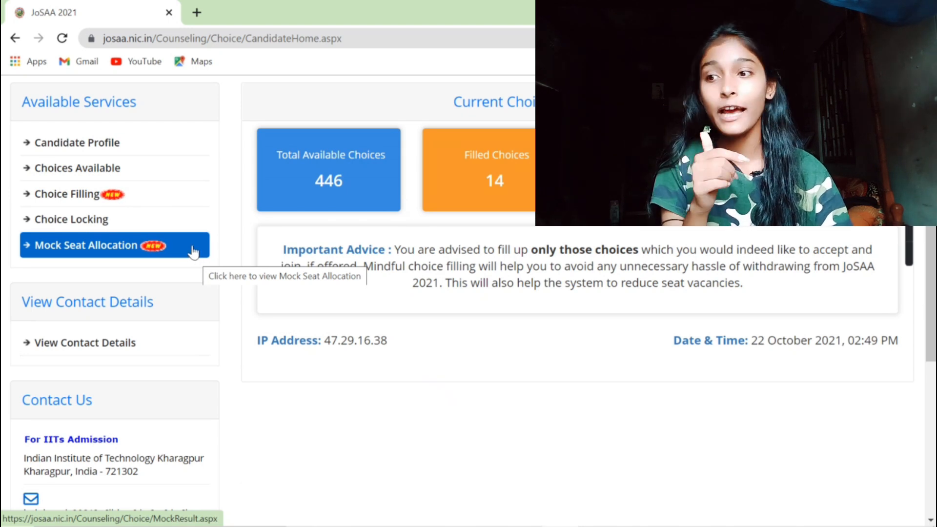
View the mock allotment: NIT Agartala, Electronics and Instrumentation, choice 4, OPEN, Home State
click(86, 245)
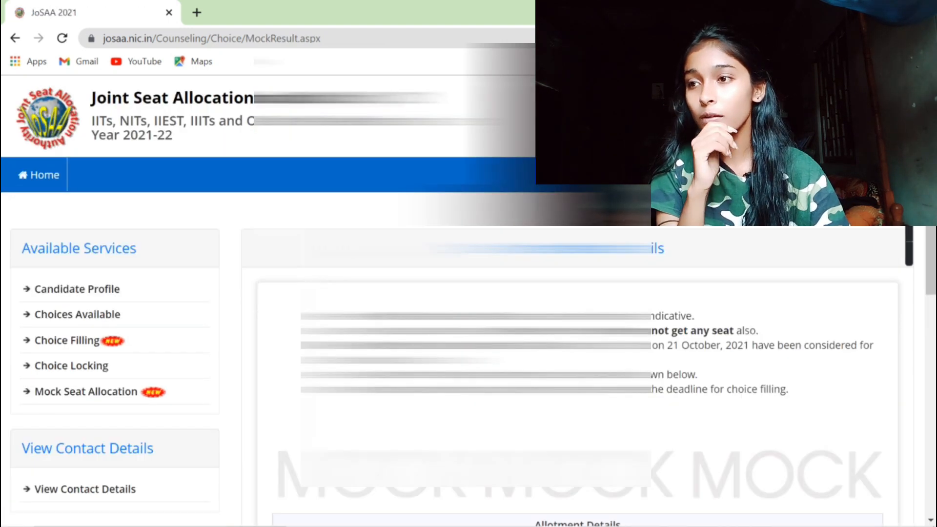
scroll(down, 3)
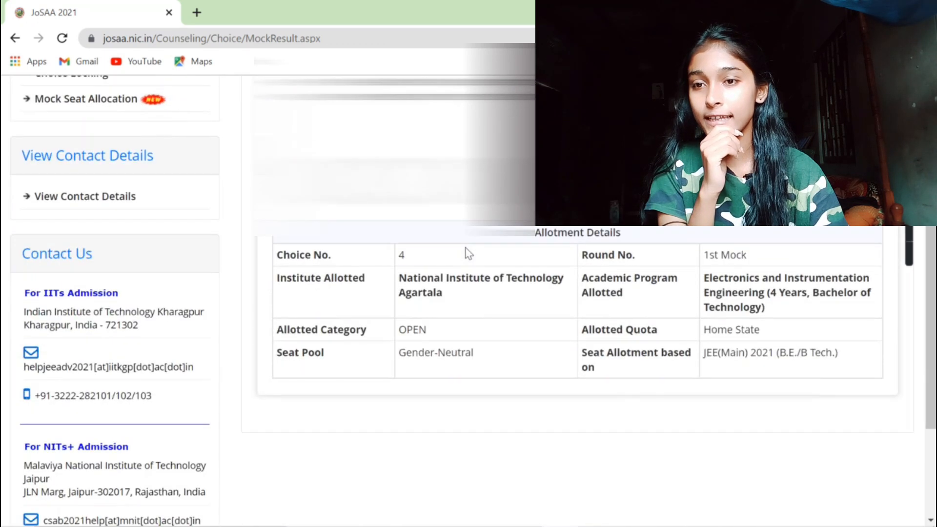
mouse_move(589, 391)
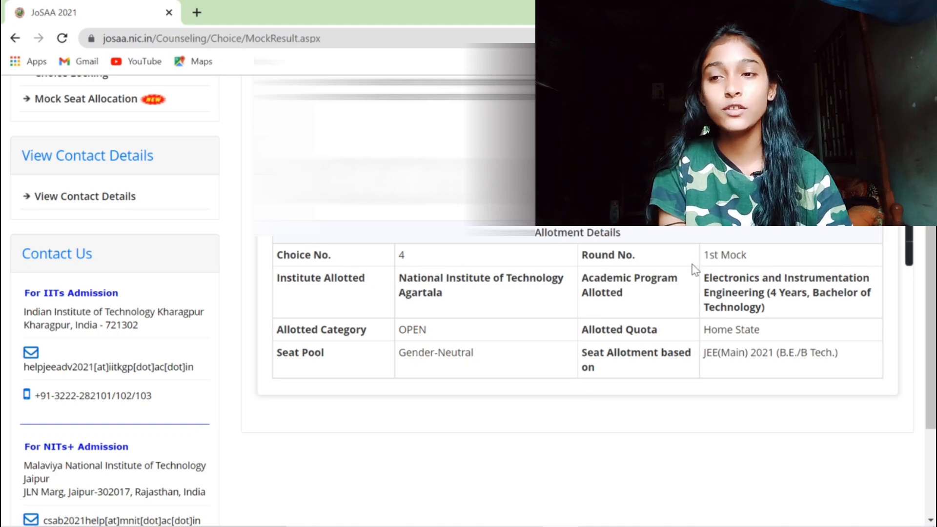
mouse_move(687, 296)
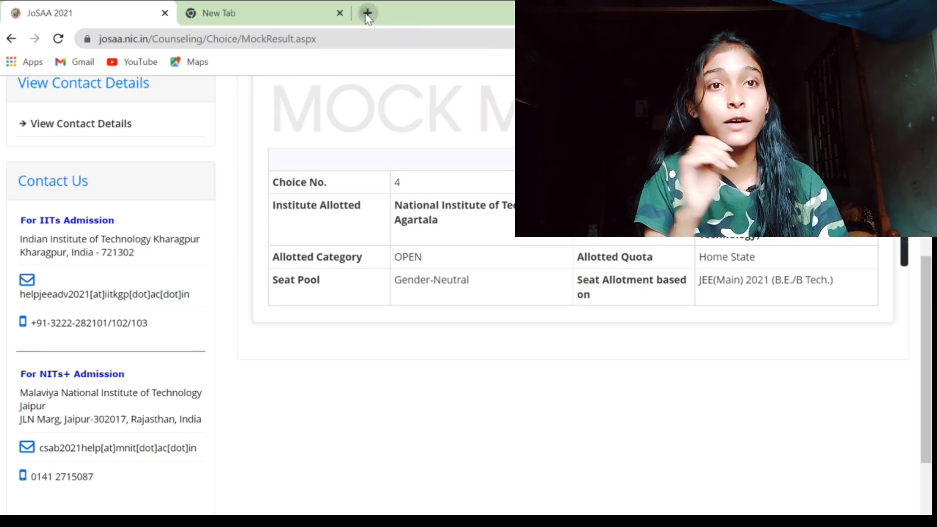
In a new tab, reach the JoSAA Registration and Choice Filling login via Google and josaa.nic.in
click(366, 13)
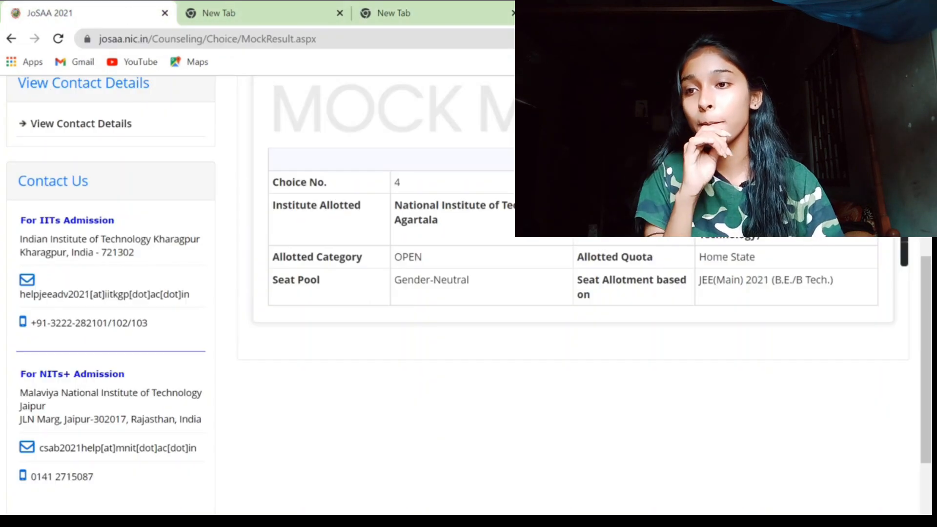
scroll(up, 3)
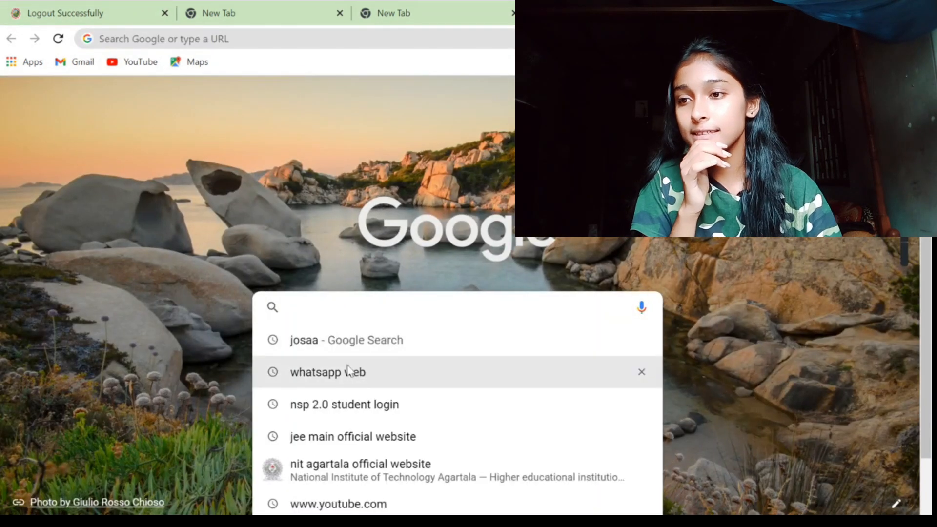
click(305, 339)
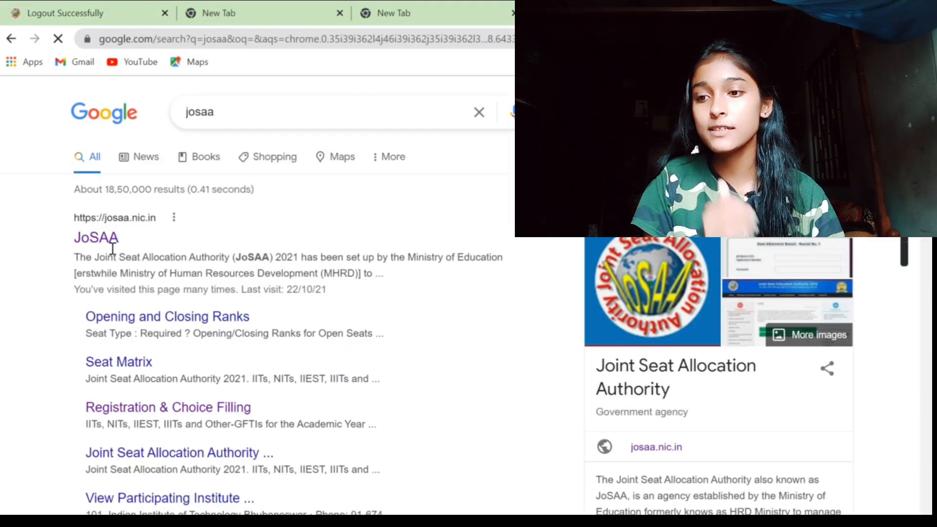
click(95, 237)
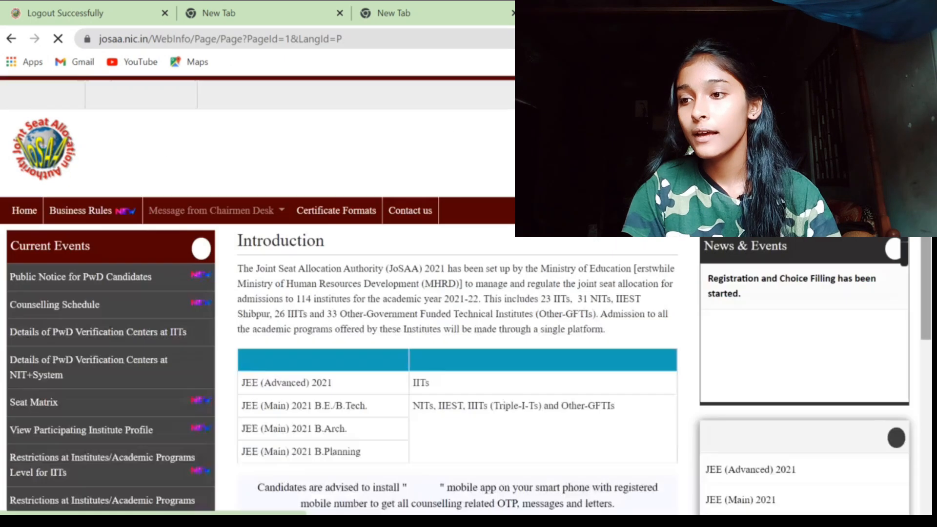
scroll(down, 3)
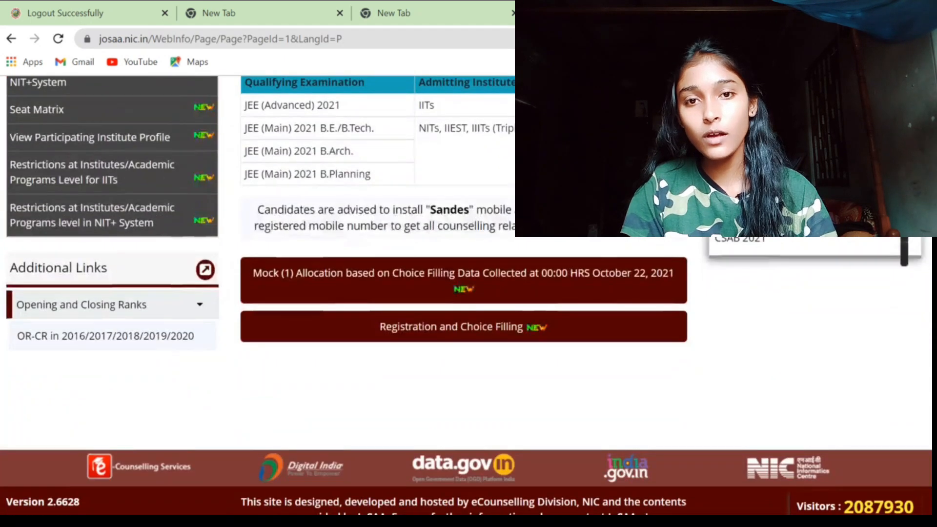
click(451, 327)
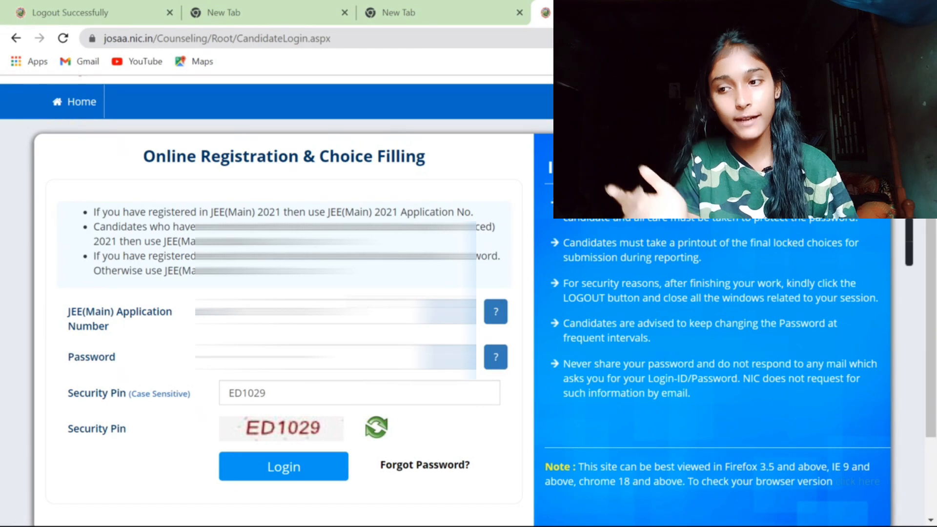
Log in as the second candidate, landing on the home page with locking status Unlocked
scroll(down, 3)
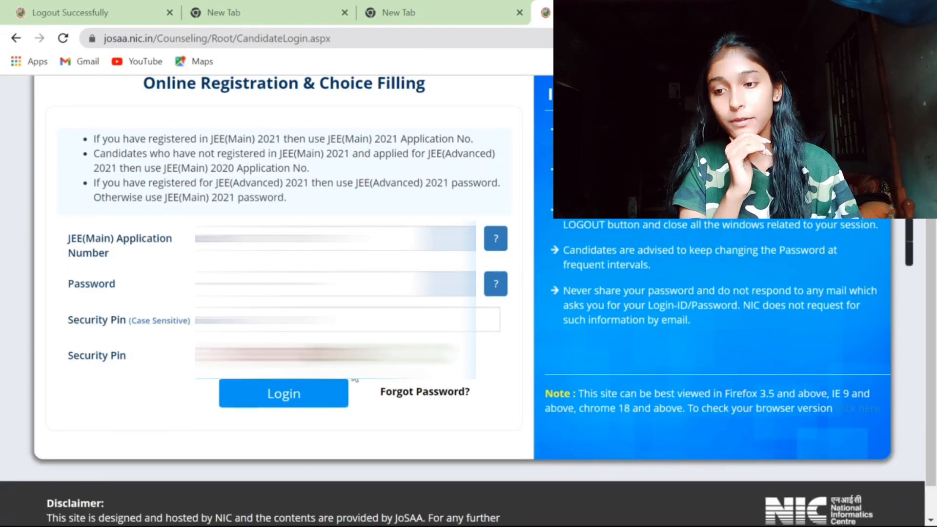
click(283, 393)
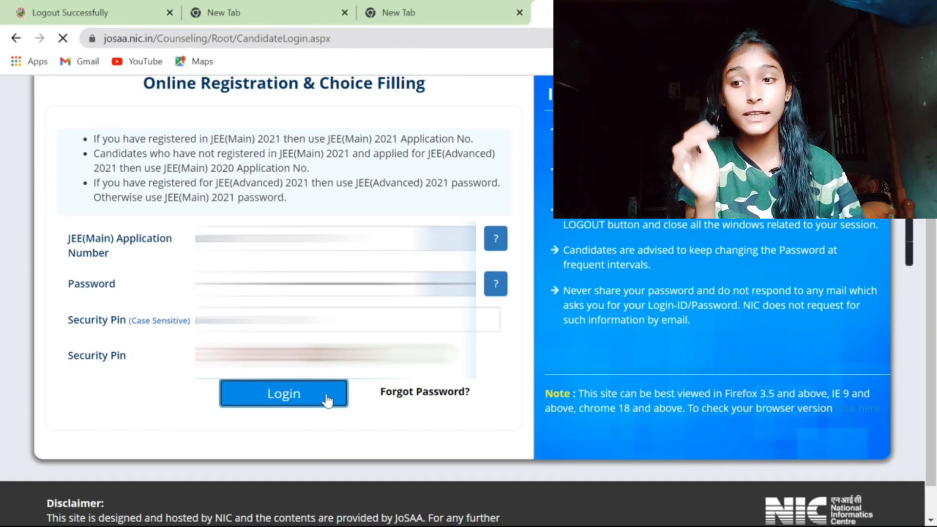
click(284, 393)
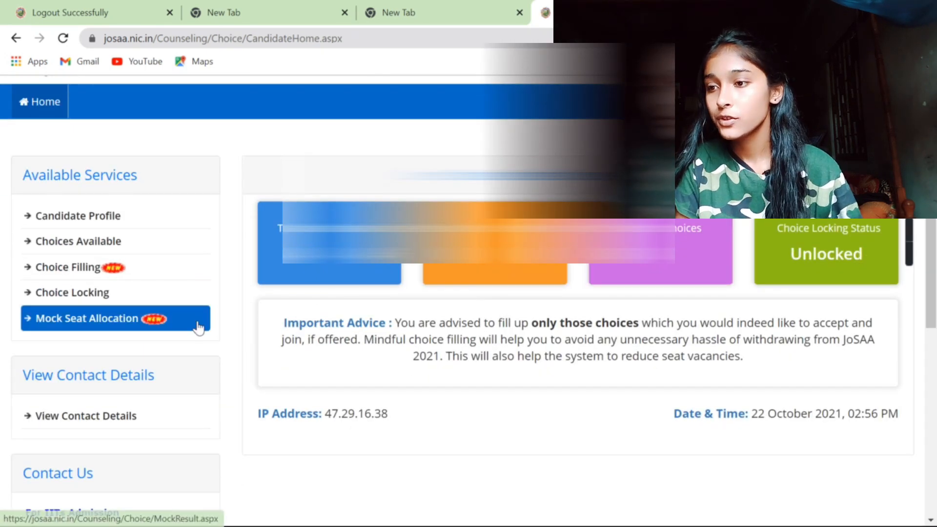
View the mock result showing no seat allotted in 1st MOCK, then head to Choice Filling
click(86, 318)
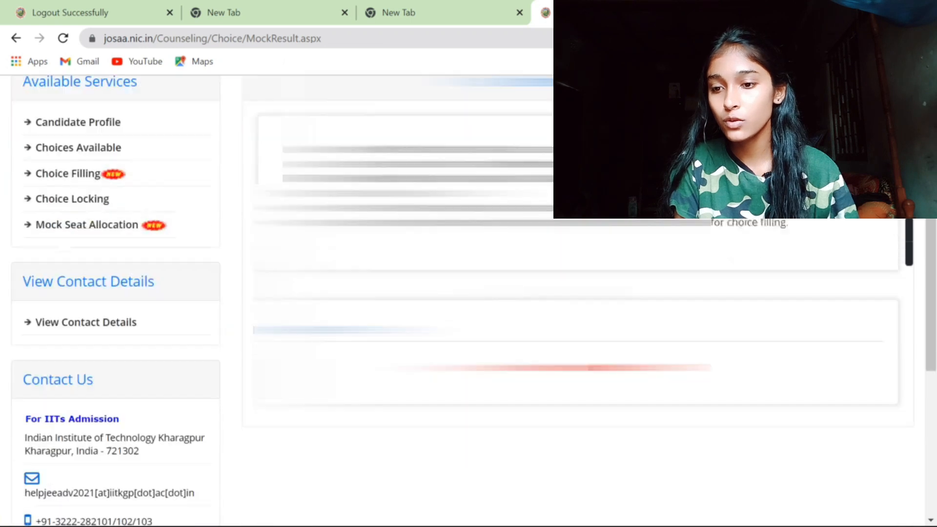
scroll(down, 3)
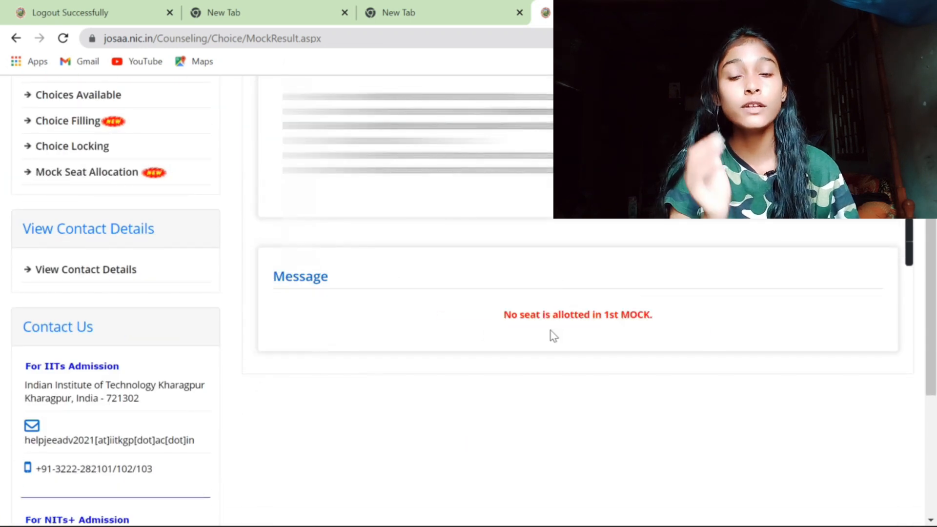
mouse_move(419, 313)
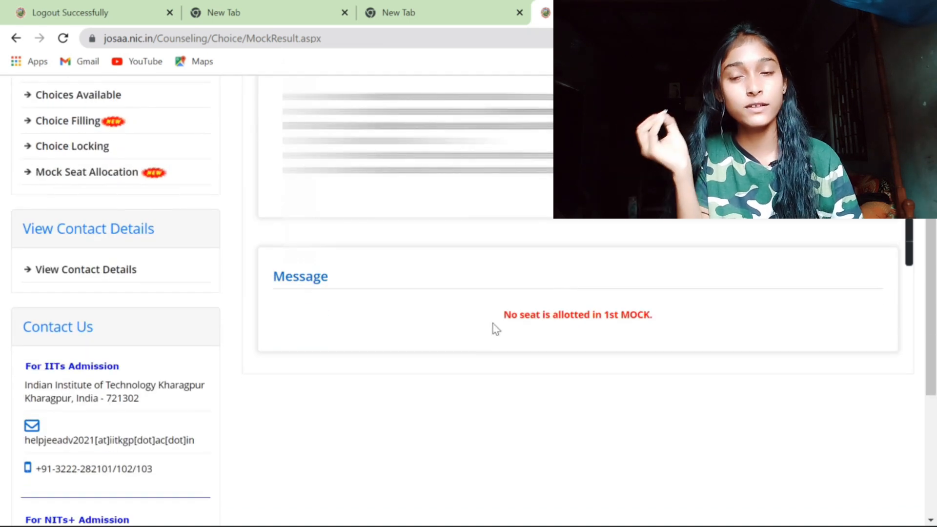
mouse_move(418, 312)
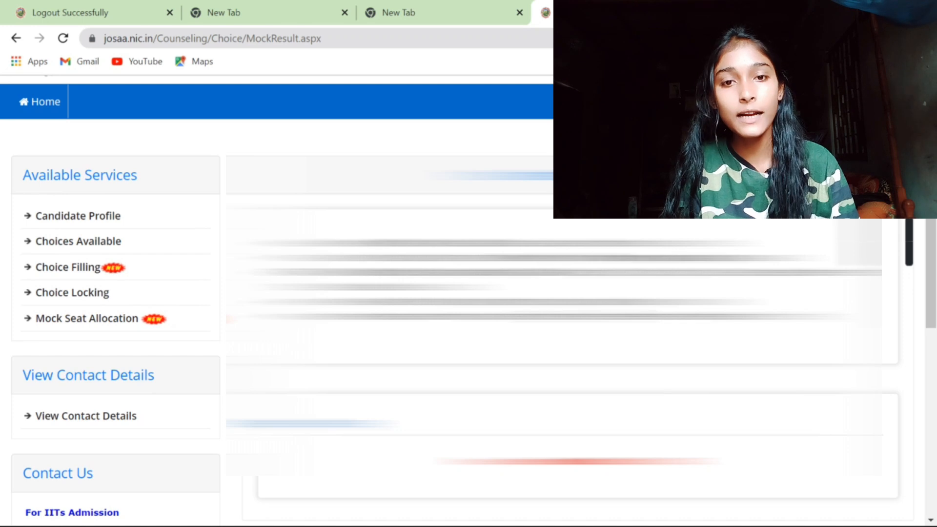
click(68, 267)
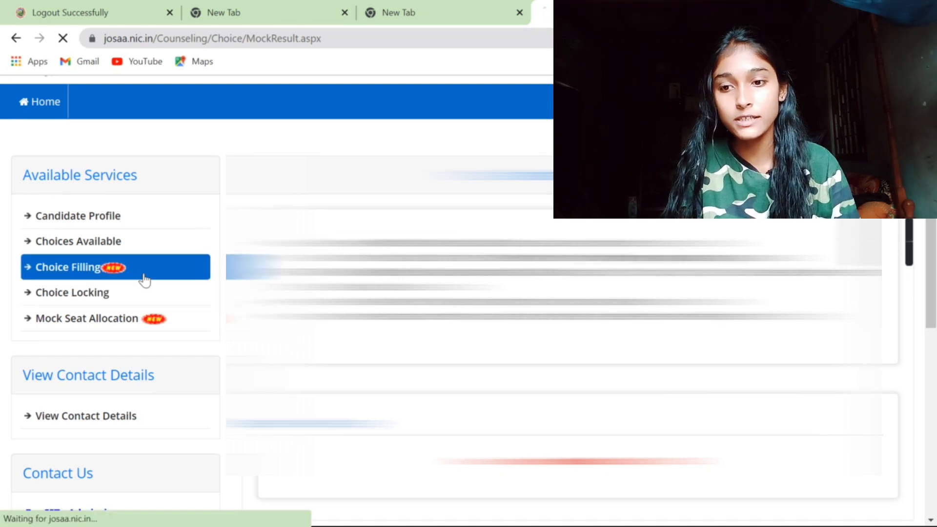
Remove the Motilal Nehru NIT Allahabad Bio Technology choice and confirm, leaving eight filled choices
click(68, 267)
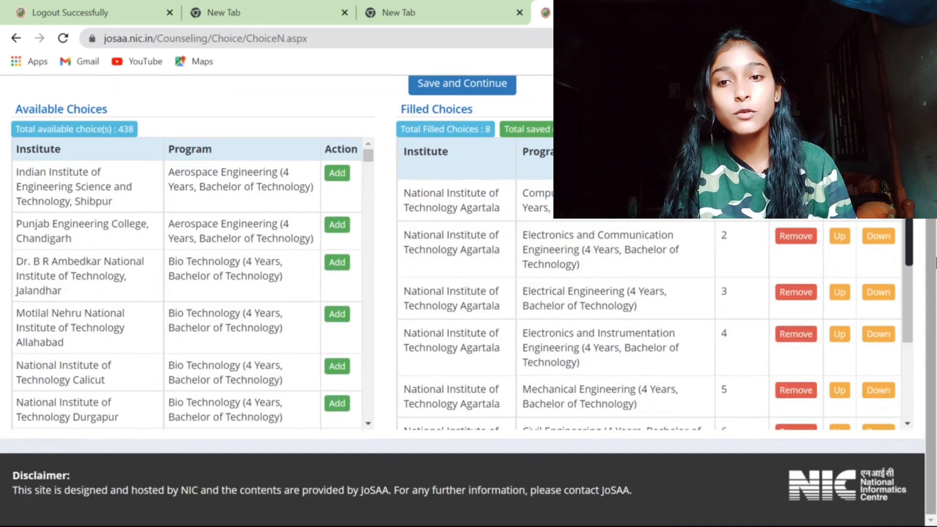
scroll(down, 3)
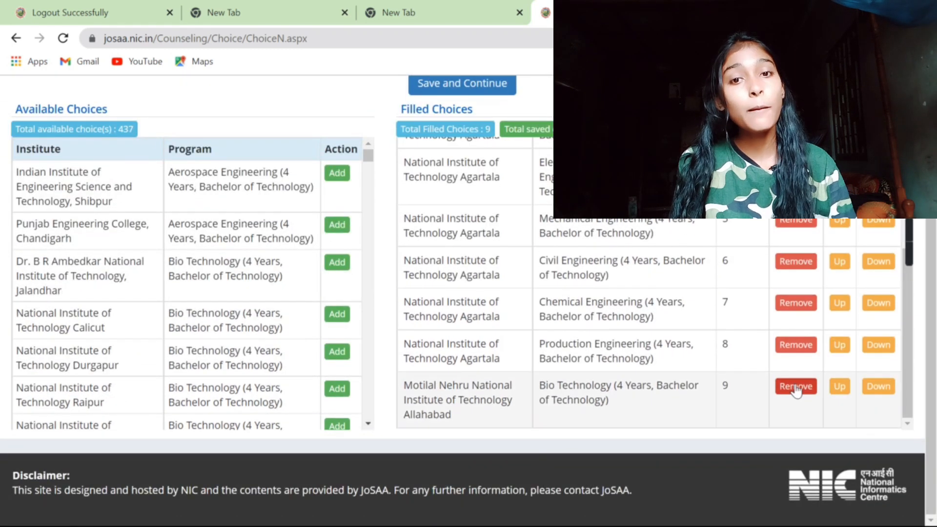
click(795, 385)
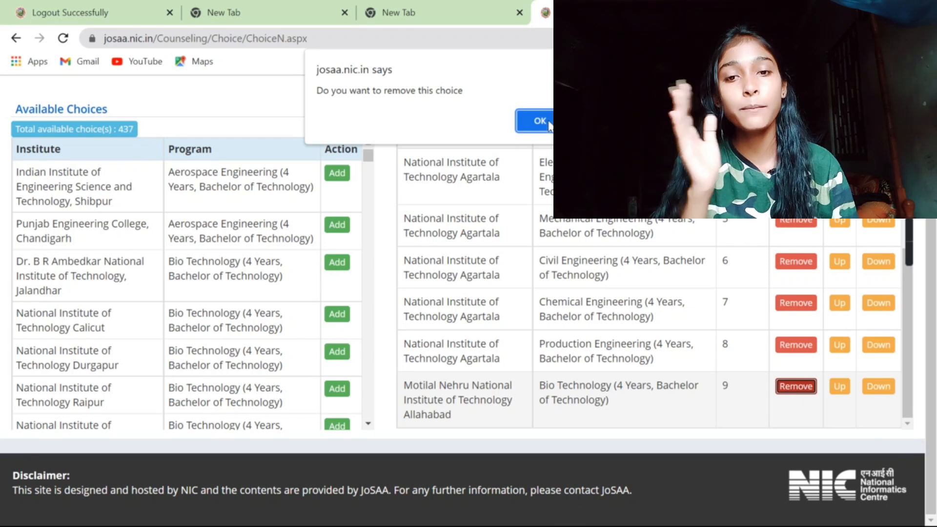
click(538, 120)
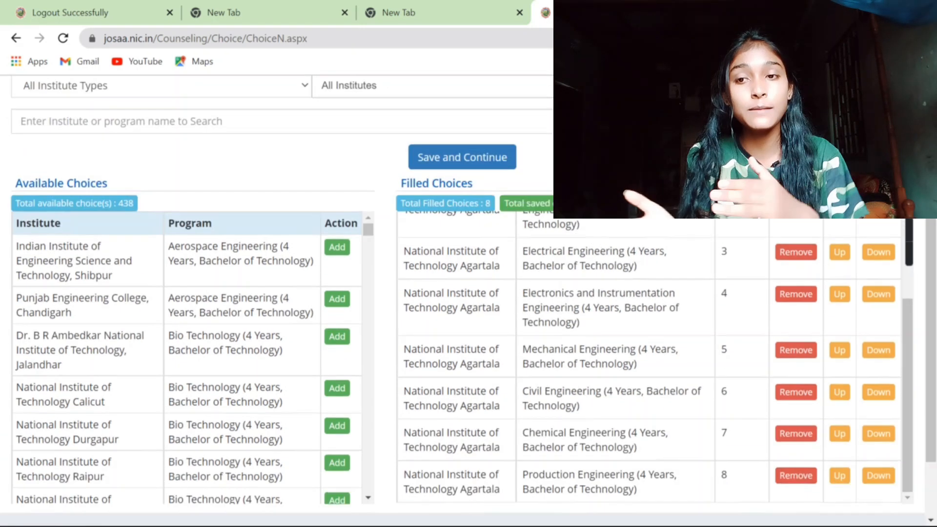
scroll(down, 3)
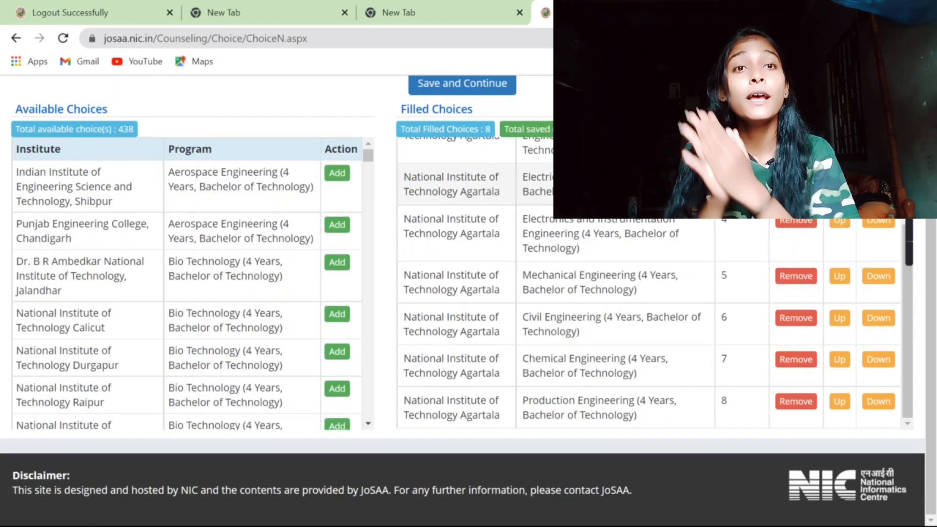